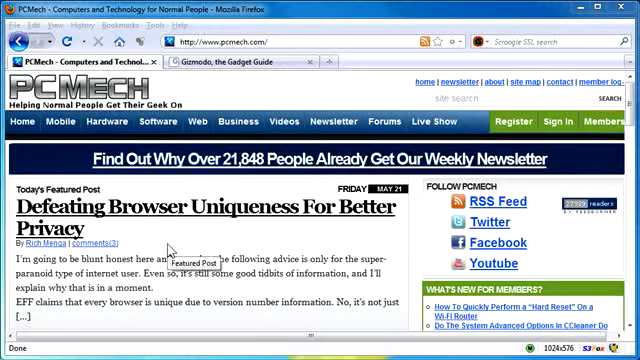
{"action": "mouse_move", "coordinate": [170, 258]}
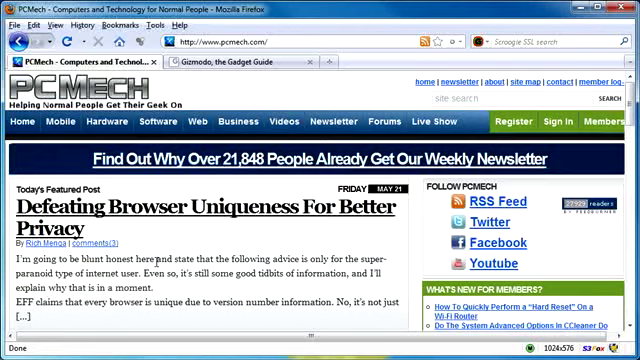
Switch to the Gizmodo page and scroll down to the editor email links.
{"action": "left_click", "coordinate": [230, 62]}
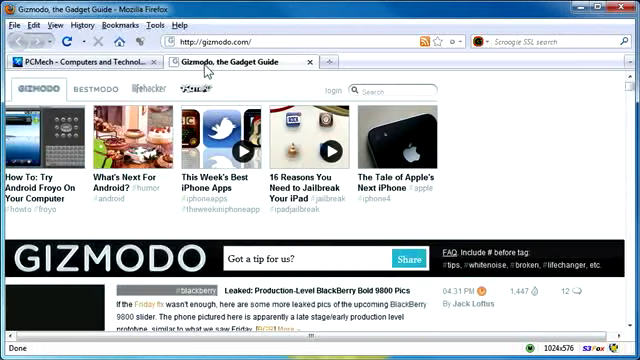
{"action": "scroll", "scroll_direction": "down", "scroll_amount": 3}
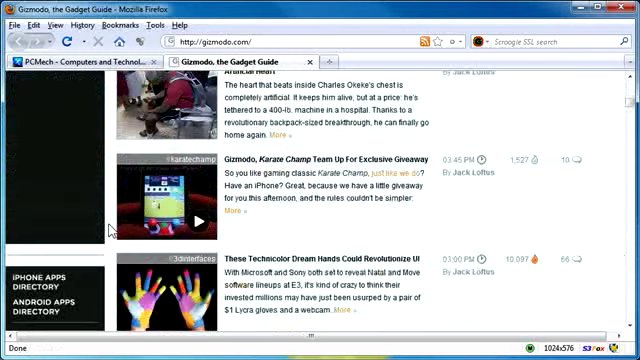
{"action": "scroll", "scroll_direction": "down", "scroll_amount": 3}
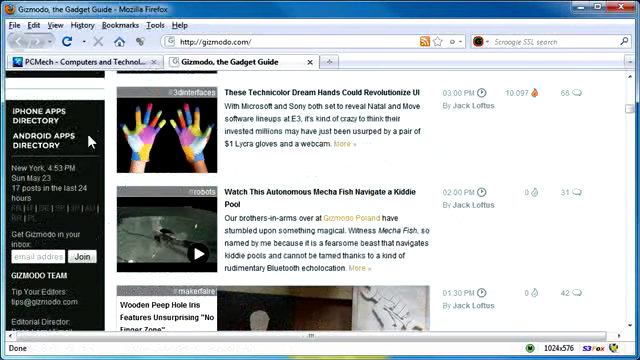
{"action": "scroll", "scroll_direction": "down", "scroll_amount": 3}
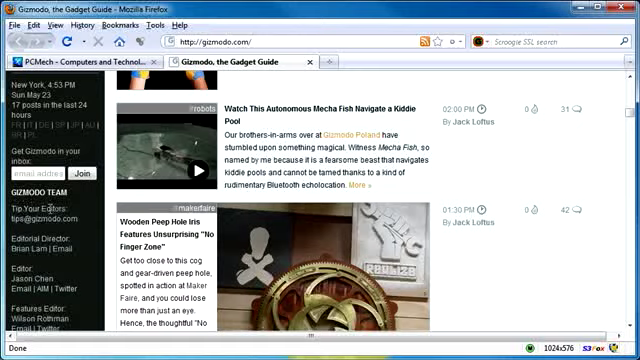
{"action": "mouse_move", "coordinate": [28, 216]}
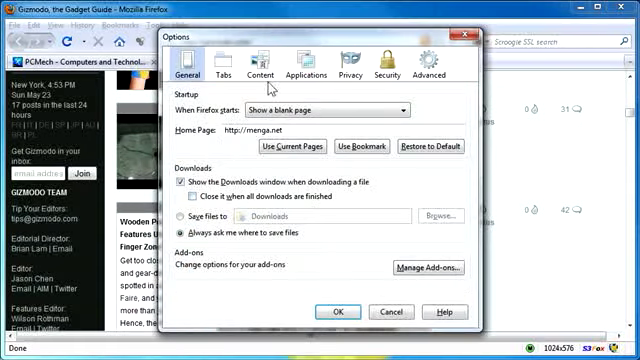
In the Applications list, filter for 'mailto' and set its action to Use Gmail.
{"action": "left_click", "coordinate": [306, 70]}
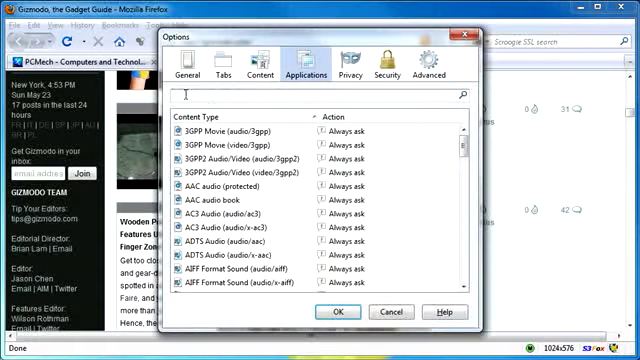
{"action": "type", "text": "mailto"}
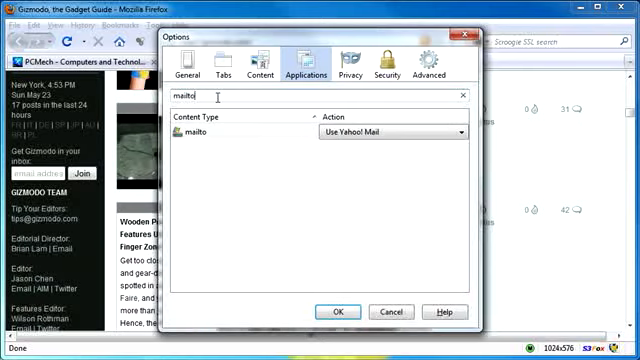
{"action": "left_click", "coordinate": [388, 132]}
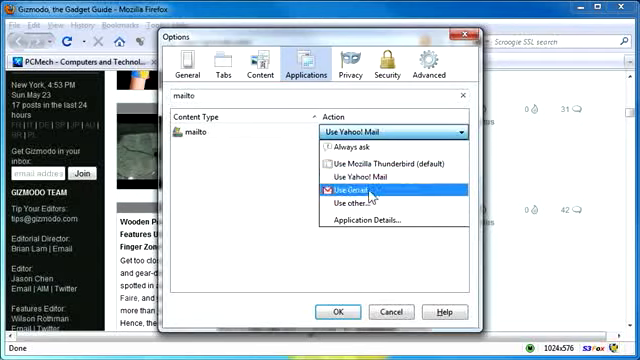
{"action": "left_click", "coordinate": [338, 312]}
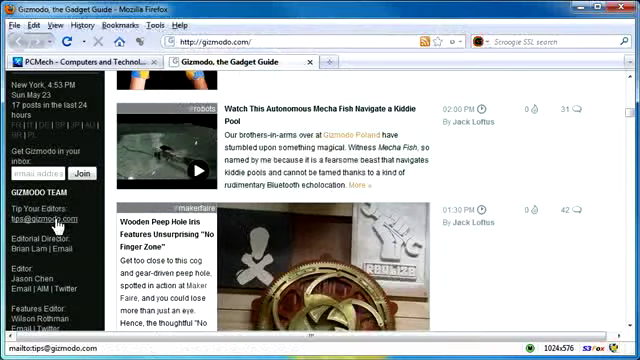